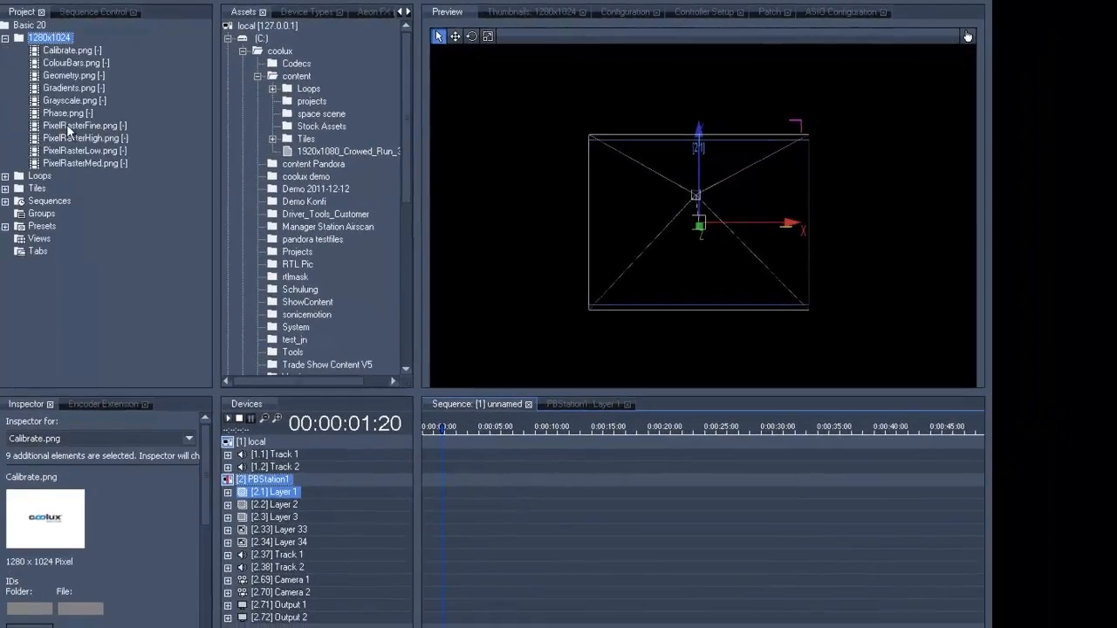
Step: Put the PixelRasterLow.png test image from the 1280x1024 folder onto Layer 1
click(85, 150)
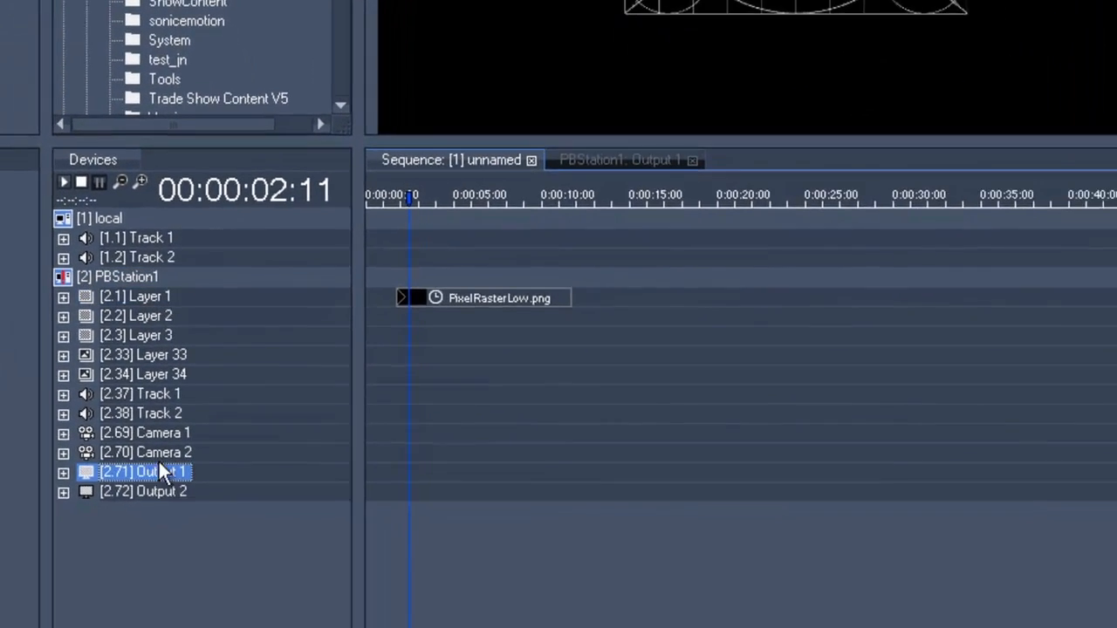
Step: Open [2.71] Output 1 of PBStation1 to show its Keystone and Softedge sliders
click(619, 159)
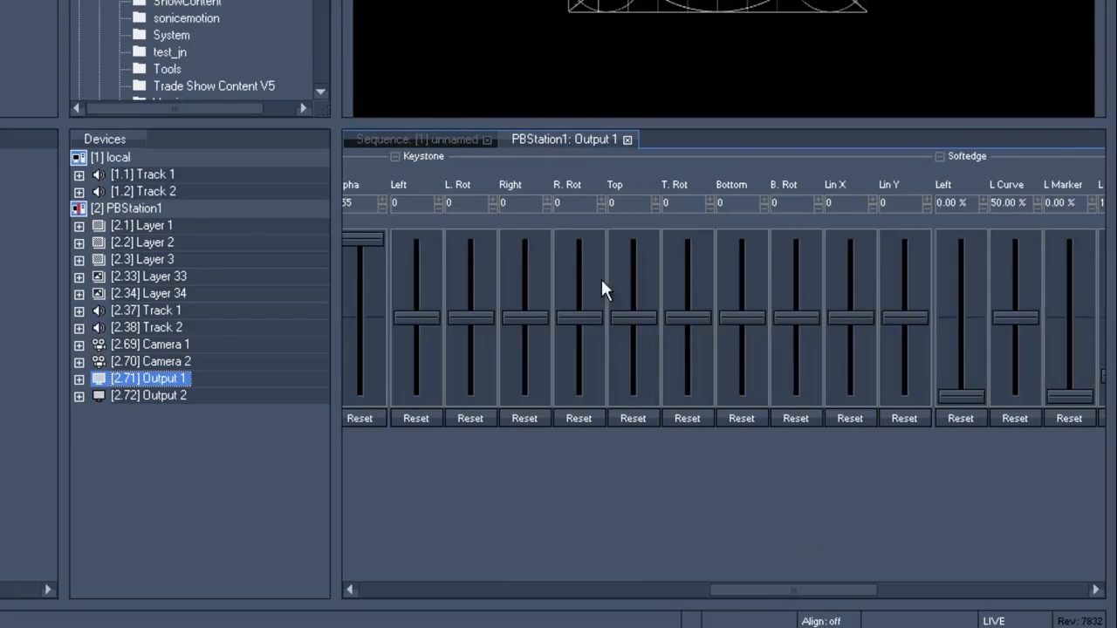
mouse_move(414, 284)
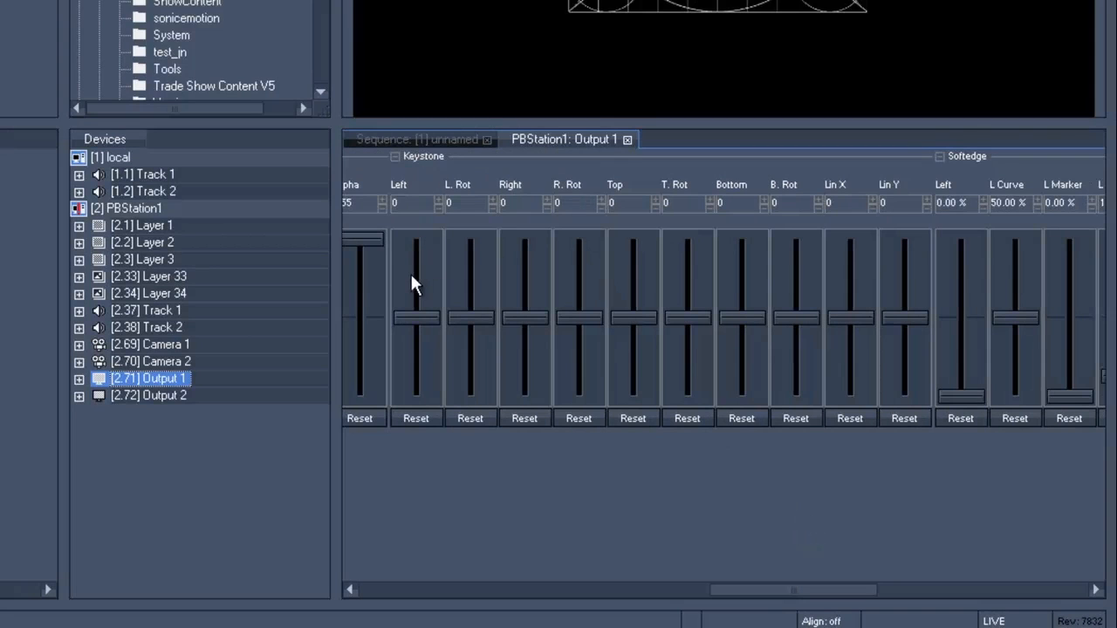